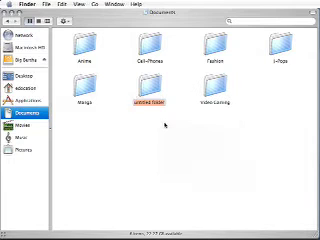
Step: Create a new folder in Documents and scroll through the home Library folder's contents
left_click(140, 95)
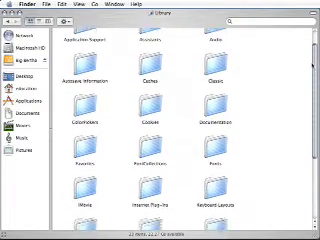
scroll("down", 3)
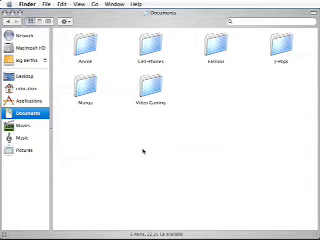
Step: Select all items in the Documents folder showing the six topic folders
key("cmd+a")
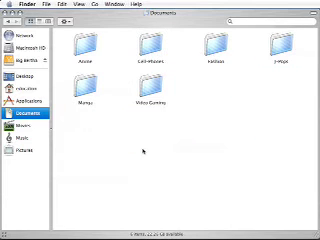
key("cmd+a")
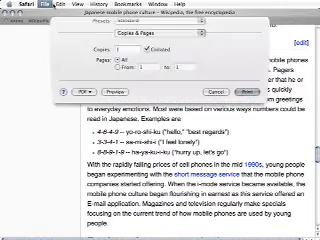
Step: Open the PDF menu in Safari's Print dialog to save the article into Cell-Phones
left_click(26, 115)
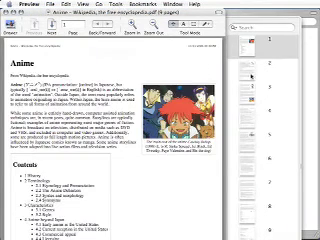
Step: Scroll down through the pages of the Anime Wikipedia PDF in Preview
scroll("down", 3)
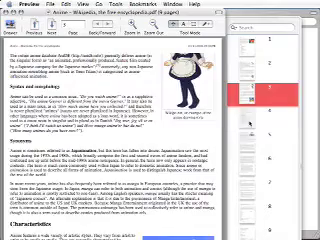
scroll("down", 3)
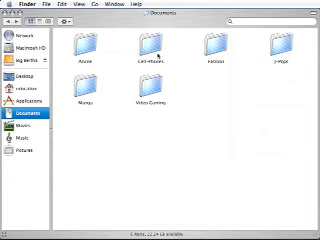
Step: Open the Cell-Phones folder to reveal the saved mobile phone culture PDF
double_click(145, 50)
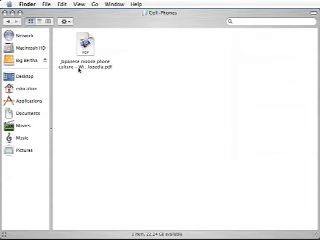